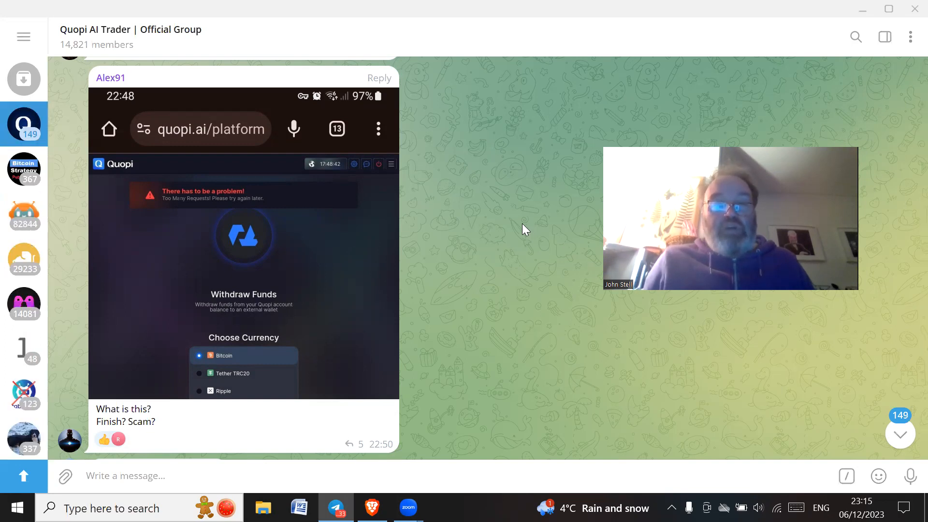
mouse_move(520, 226)
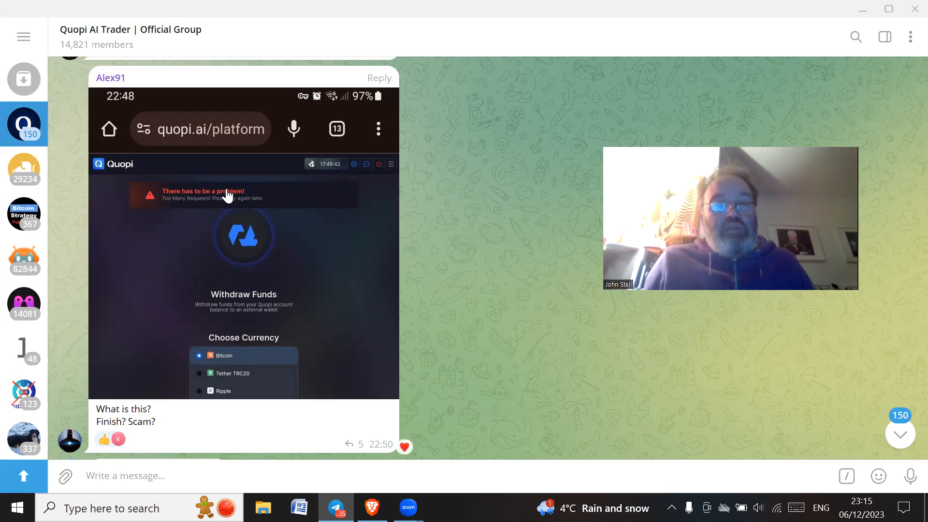
mouse_move(220, 209)
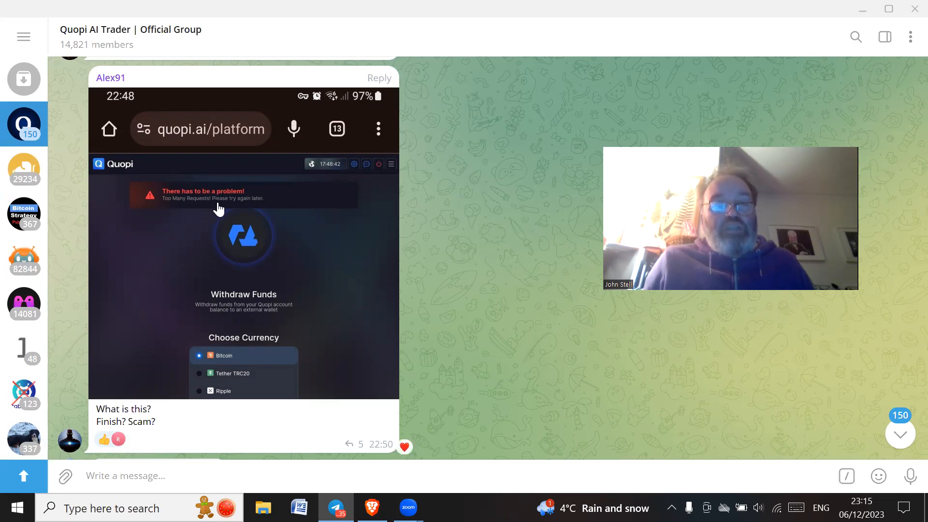
mouse_move(257, 207)
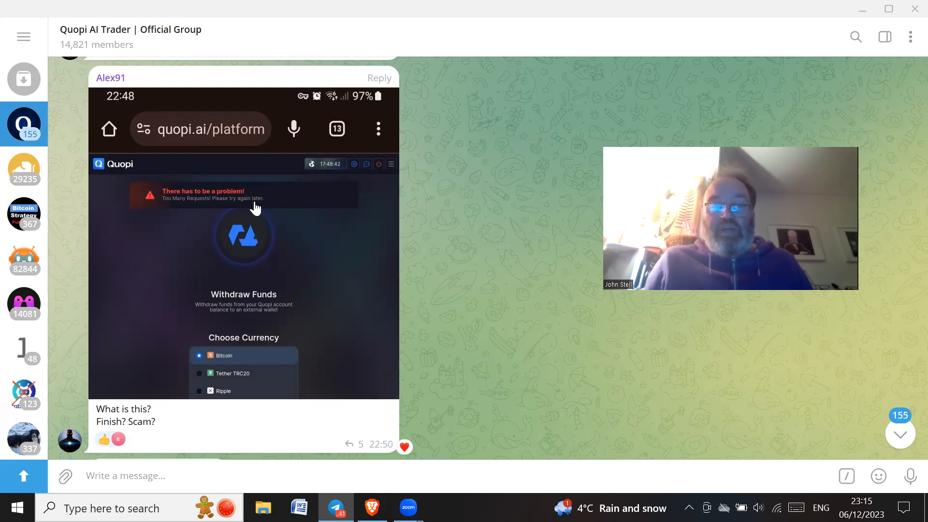
mouse_move(428, 195)
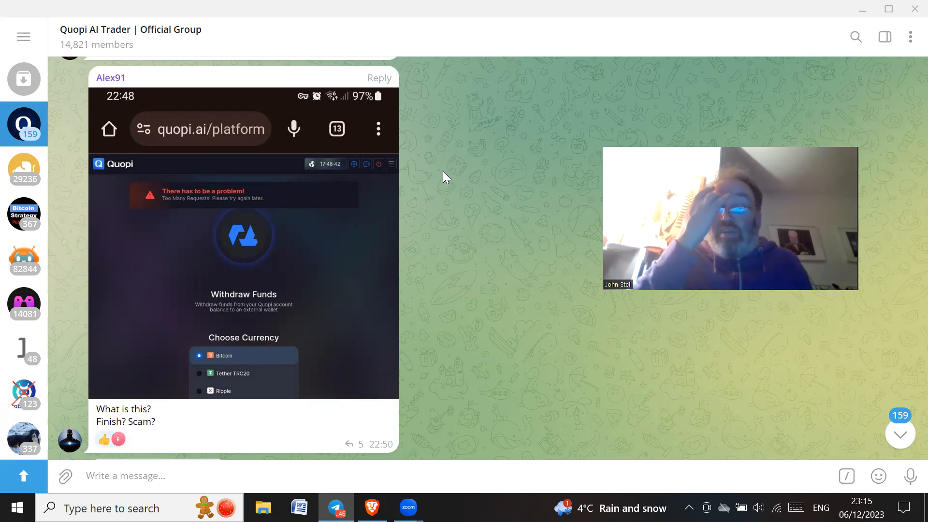
mouse_move(477, 155)
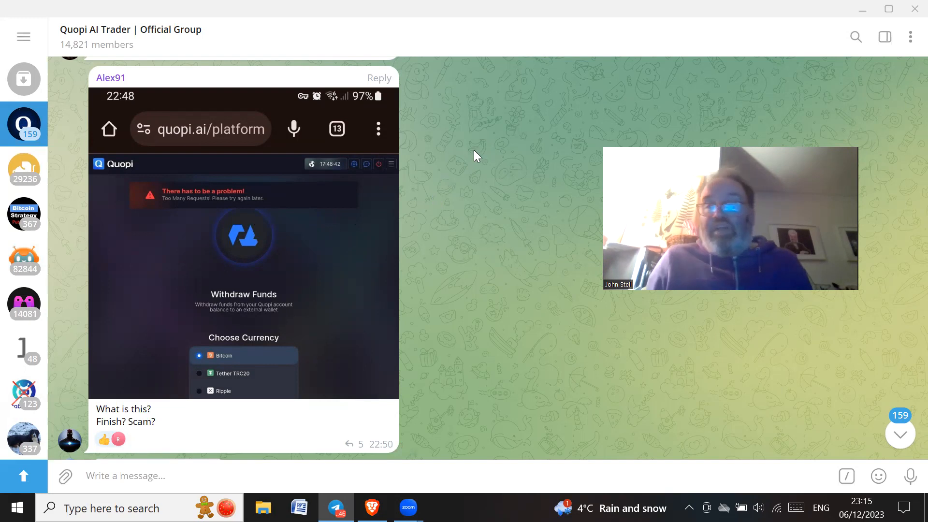
mouse_move(486, 161)
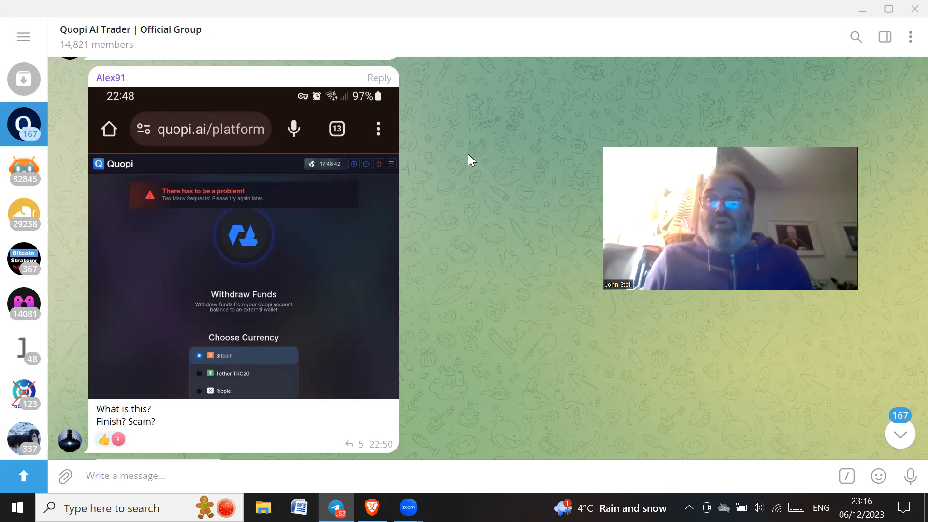
mouse_move(464, 210)
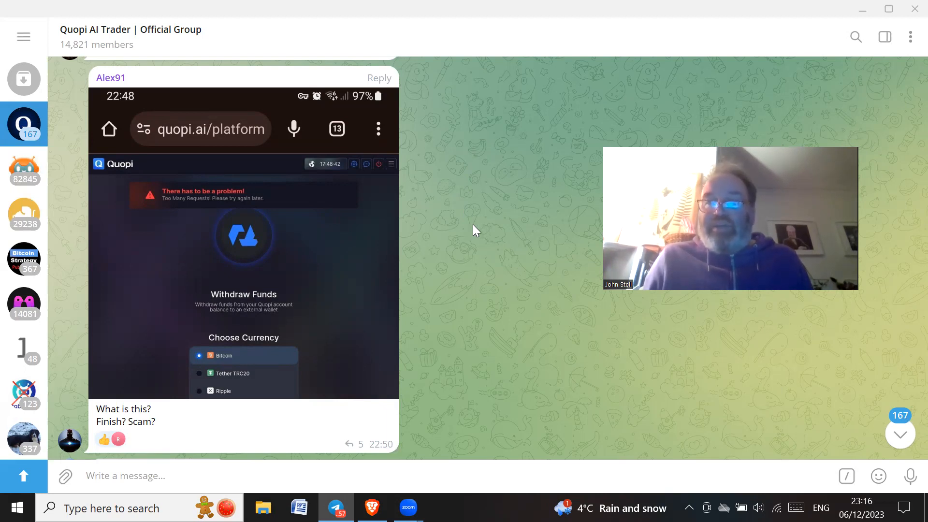
mouse_move(487, 194)
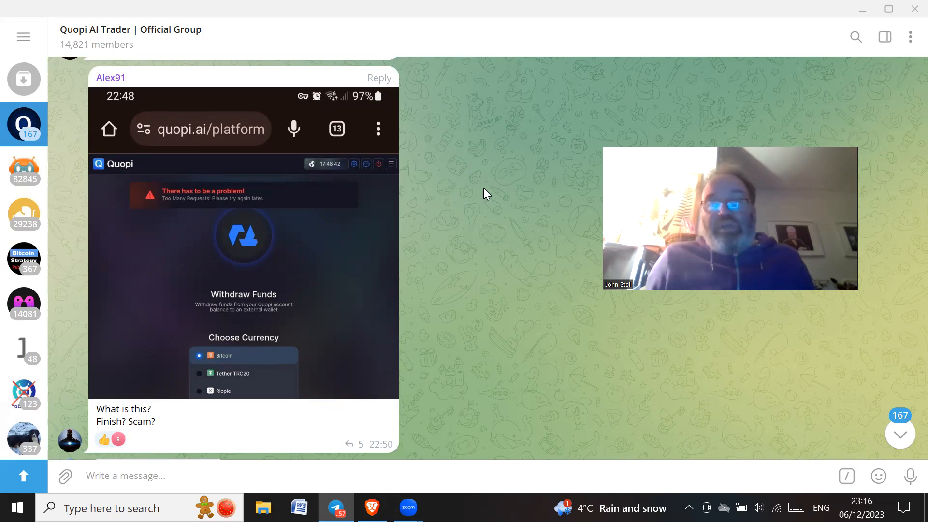
mouse_move(490, 231)
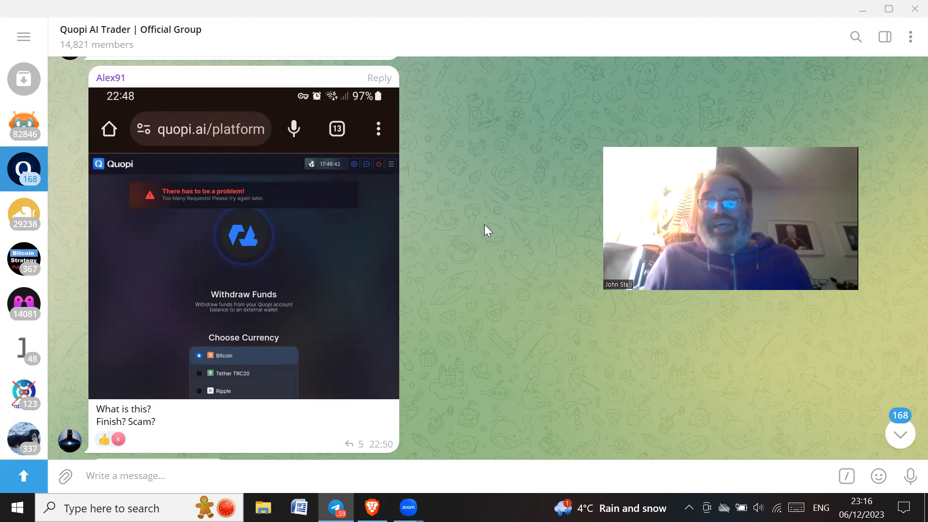
mouse_move(512, 216)
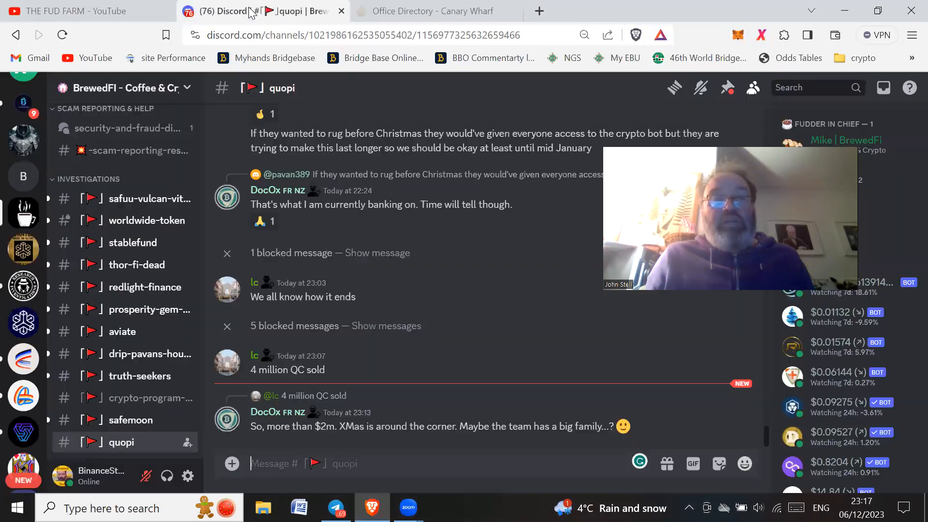
mouse_move(257, 388)
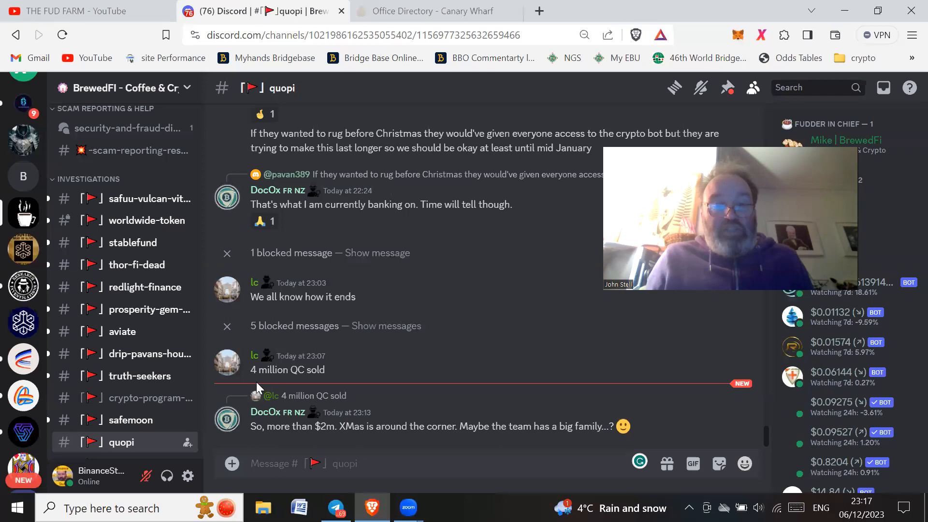
mouse_move(329, 377)
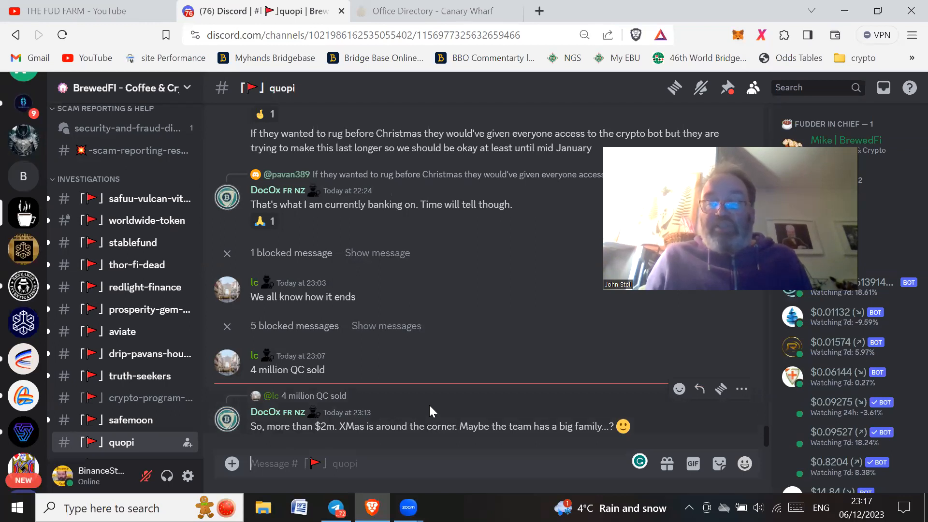
mouse_move(441, 402)
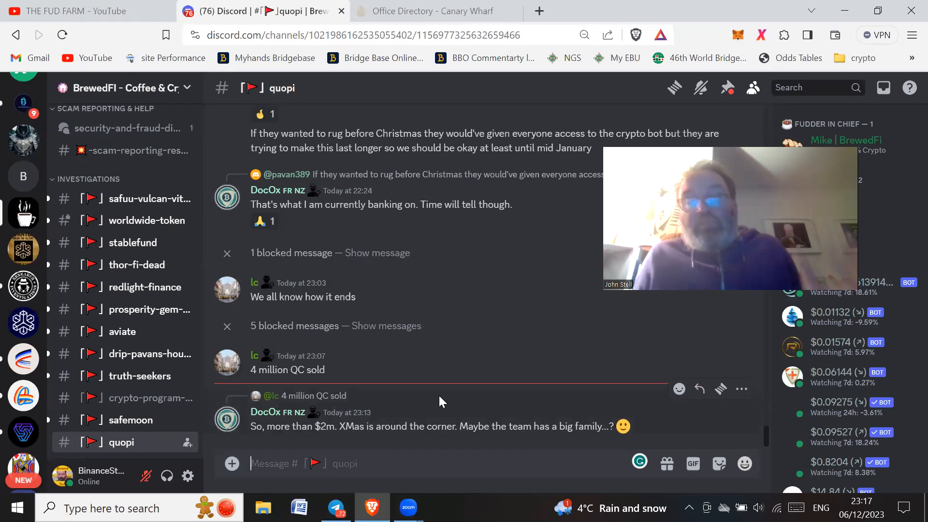
mouse_move(463, 378)
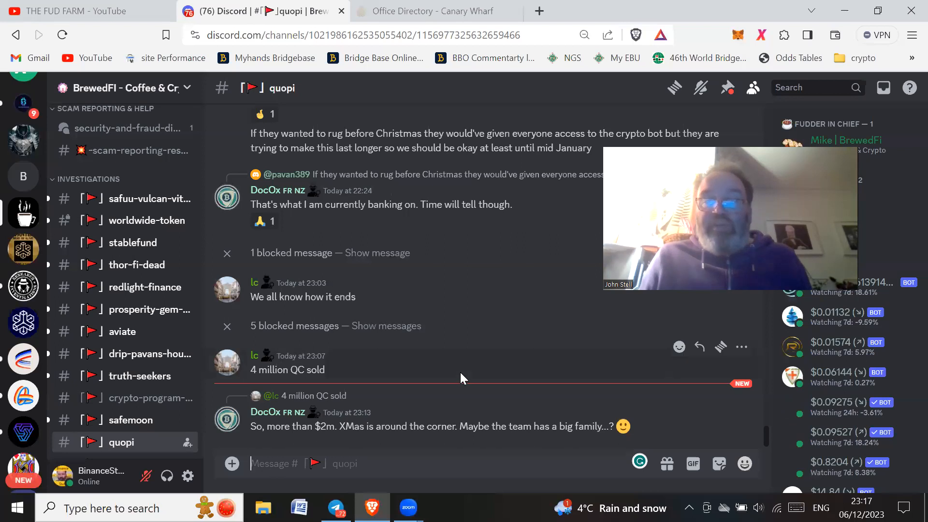
mouse_move(471, 364)
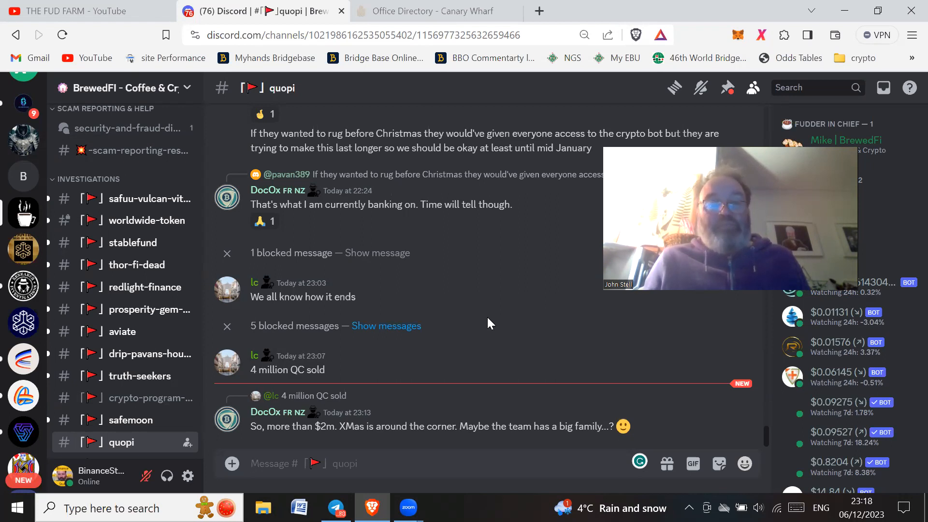
mouse_move(469, 253)
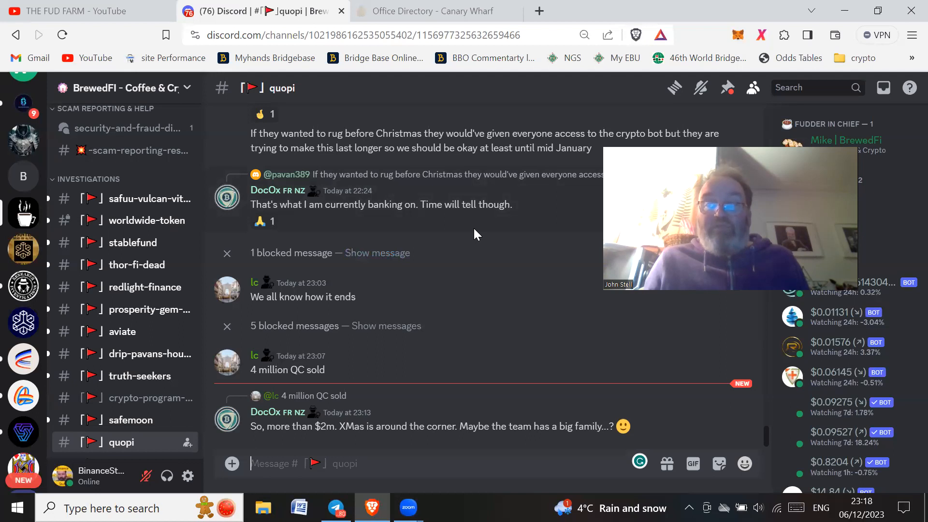
Step: Switch from Discord to The FUD Farm YouTube channel's browser tab
left_click(71, 11)
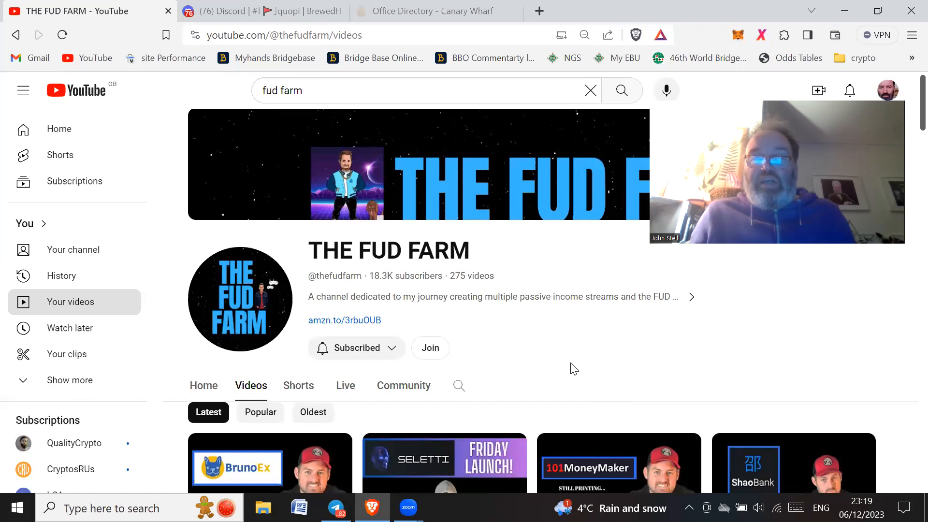
Step: Scroll down the Videos list to the older Exby, Seletti, Cryptoption and Cen-Trium uploads
scroll("down", 3)
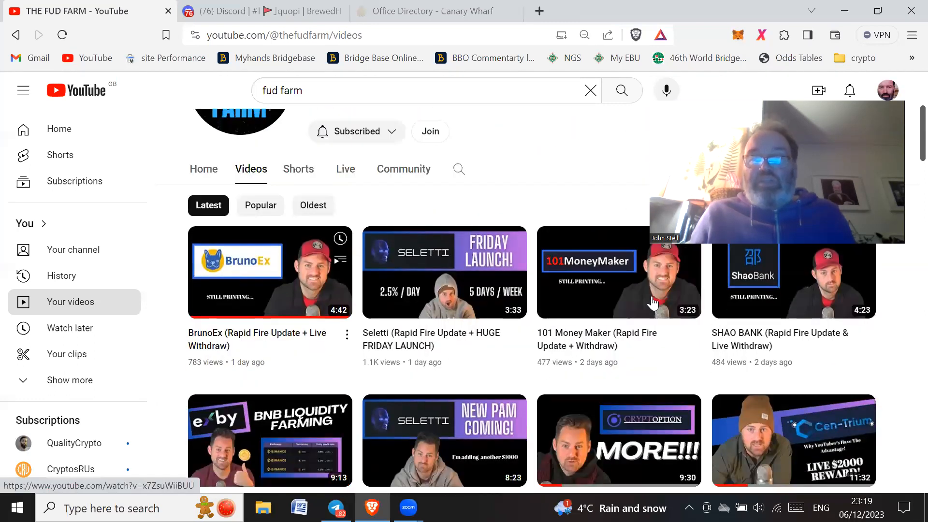
mouse_move(335, 287)
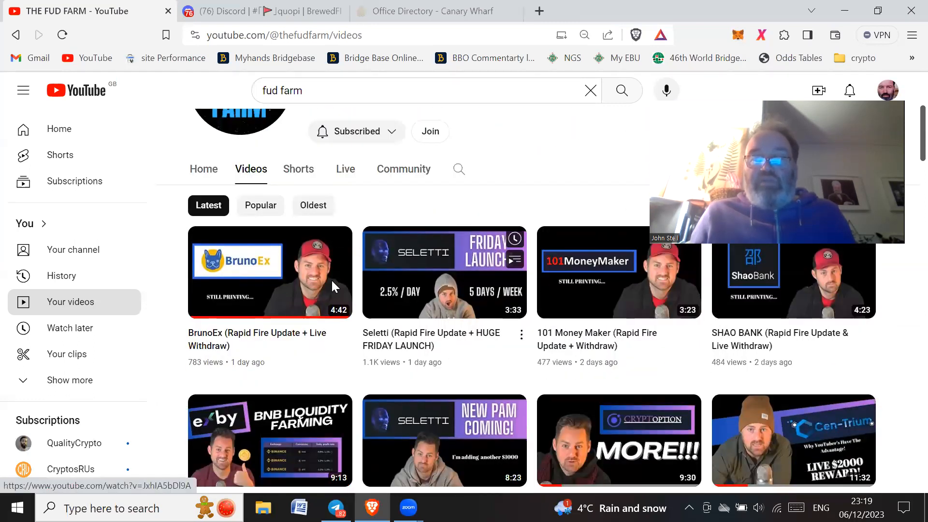
mouse_move(443, 273)
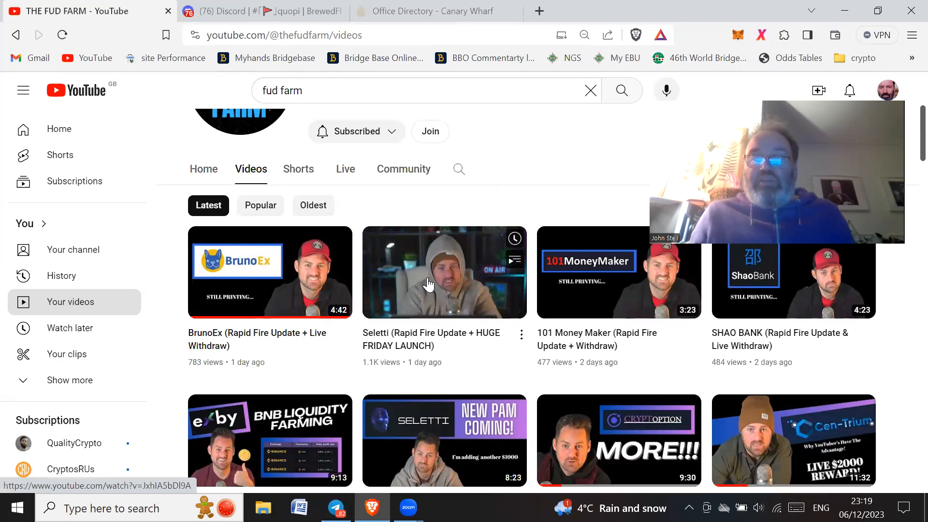
mouse_move(323, 285)
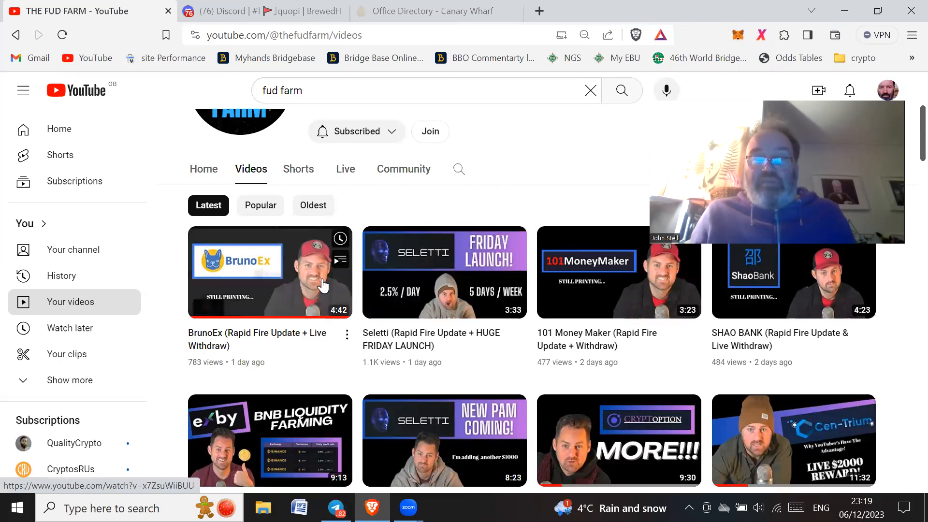
mouse_move(469, 294)
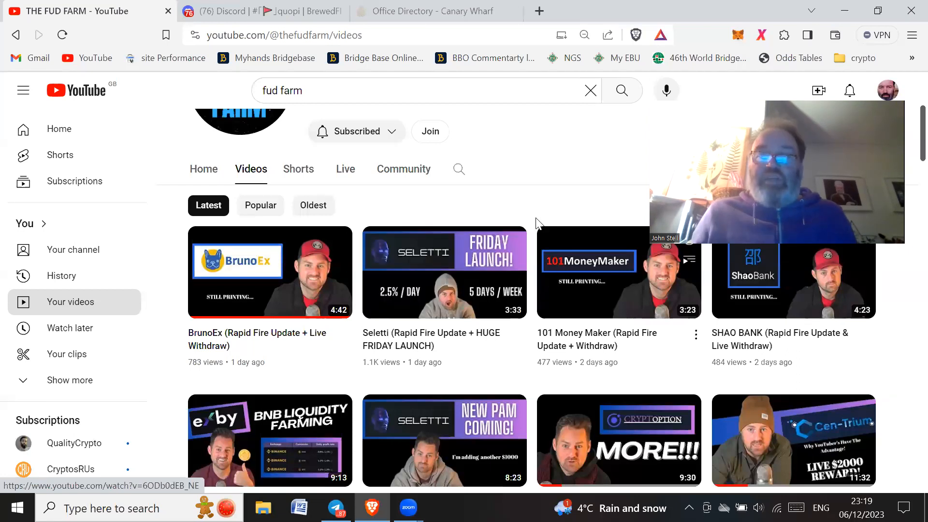
mouse_move(547, 171)
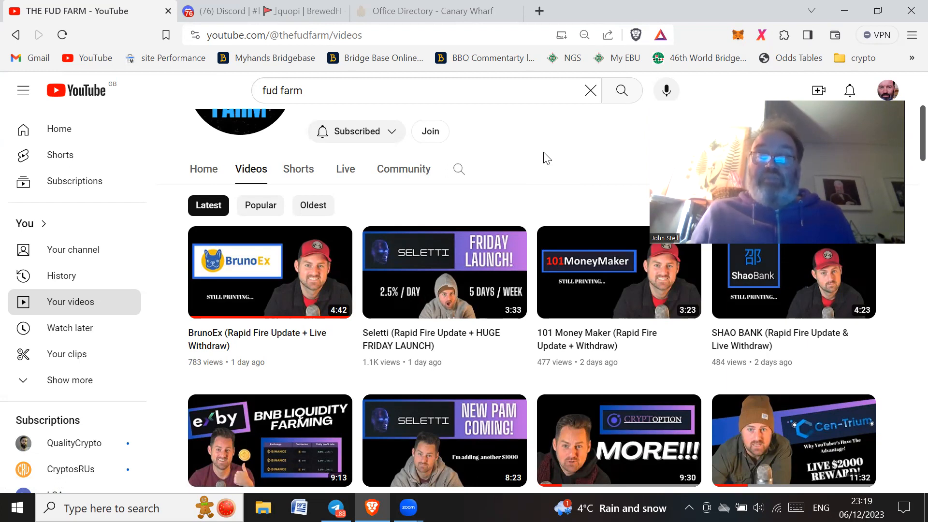
mouse_move(449, 236)
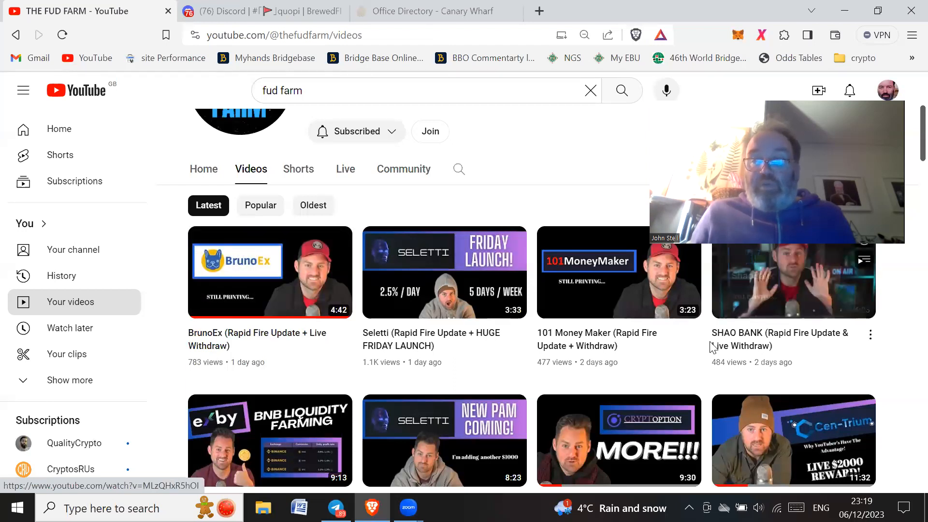
scroll("down", 3)
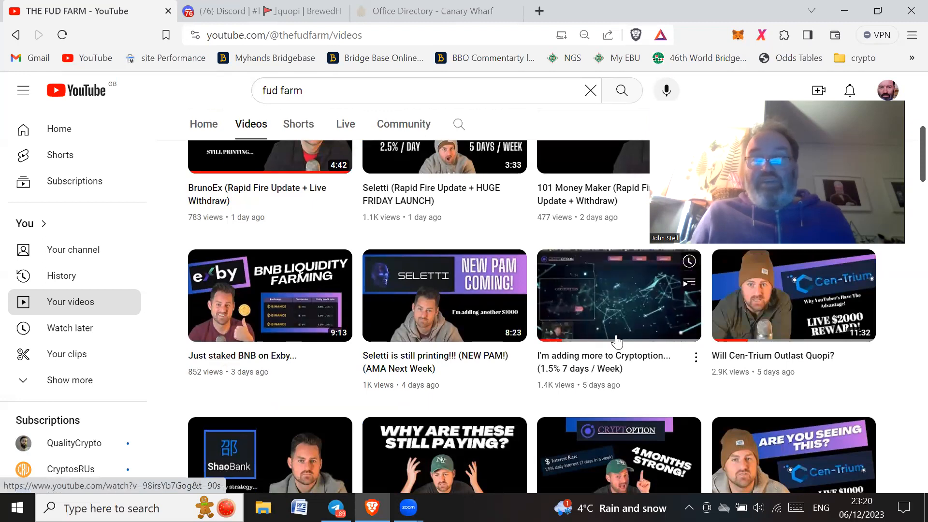
Step: Scroll down to the four-week-old 'Quopi just showed me their 2024 plans' and Exby arbitrage videos
scroll("down", 3)
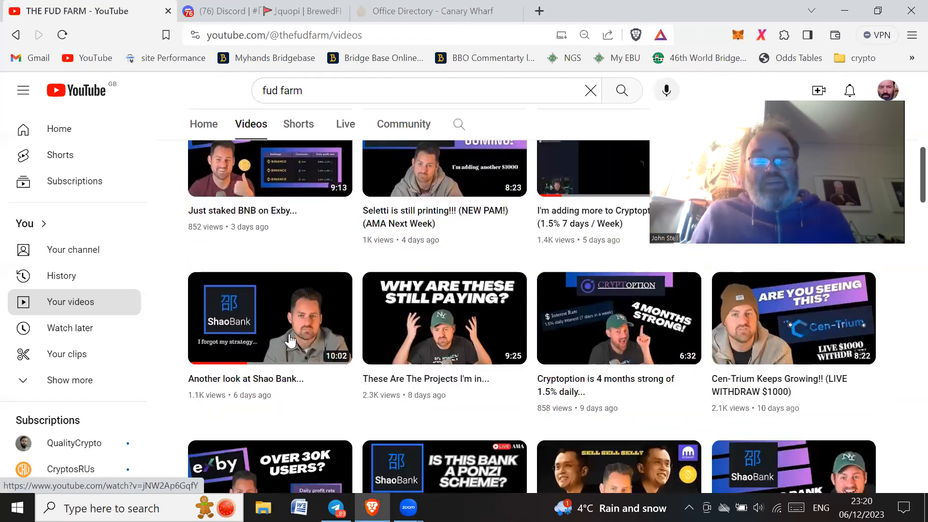
mouse_move(452, 324)
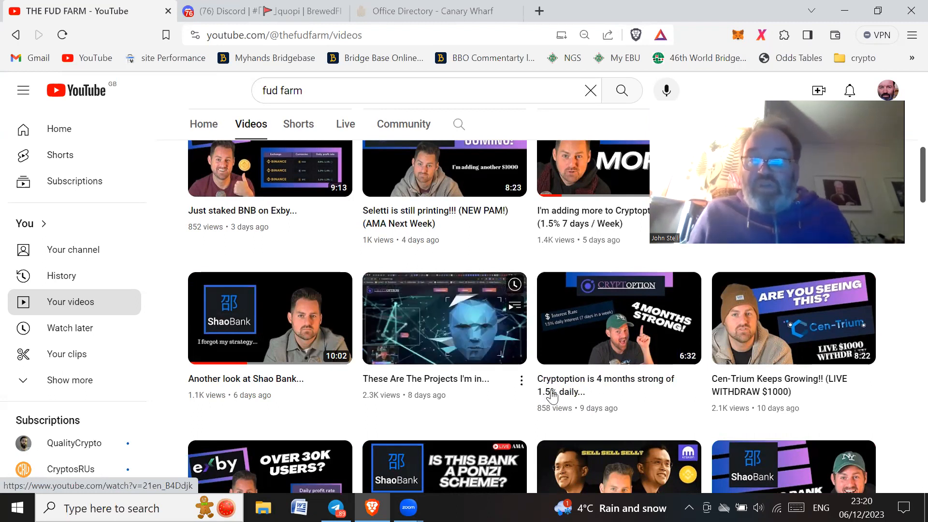
mouse_move(616, 309)
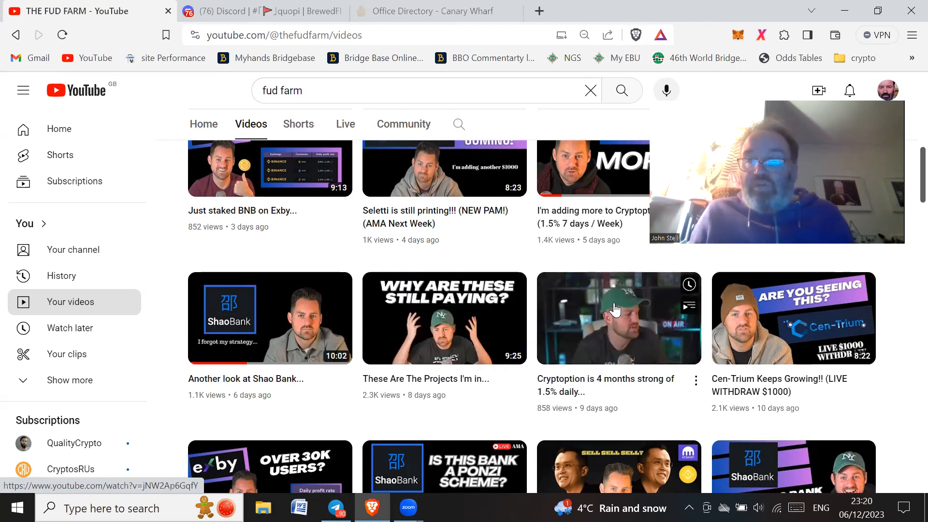
mouse_move(803, 320)
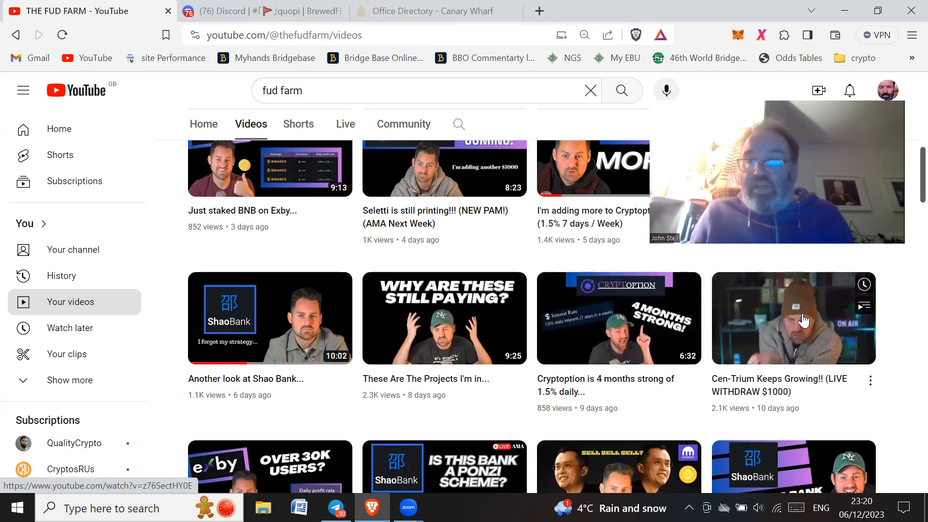
scroll("down", 3)
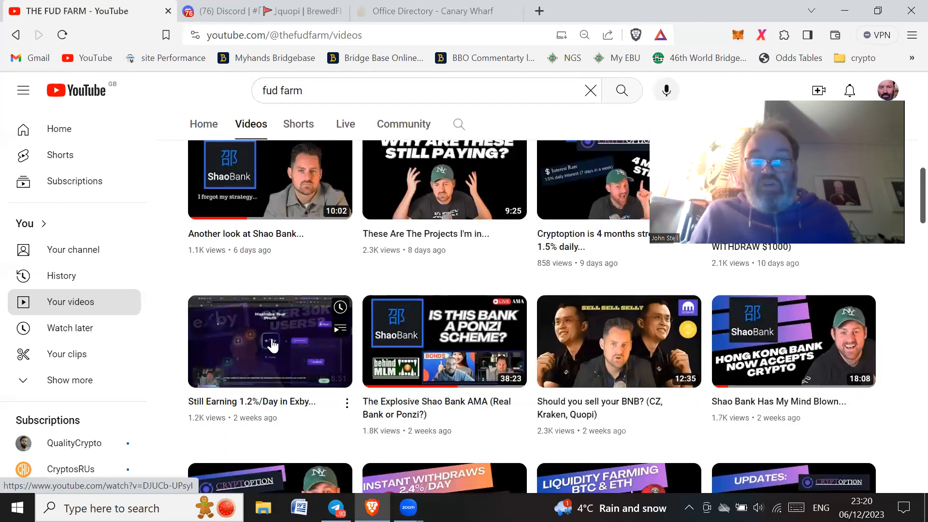
mouse_move(444, 341)
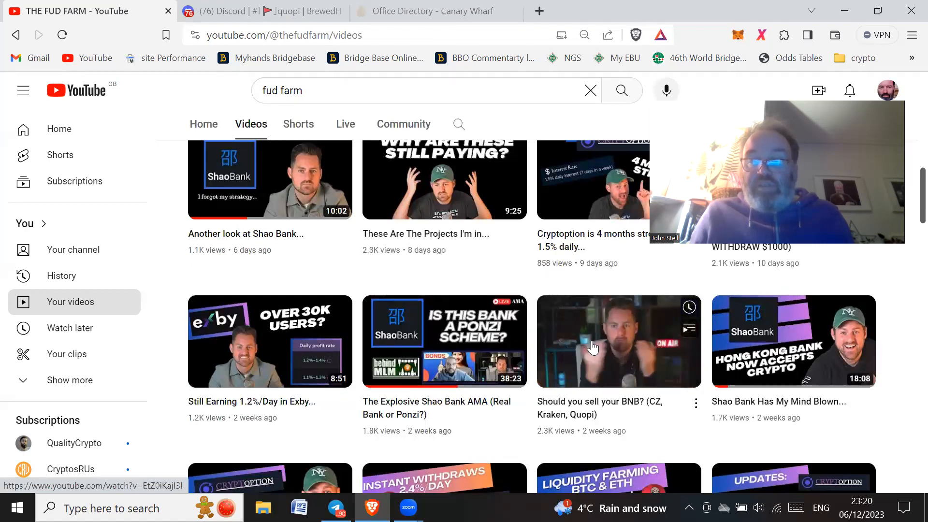
scroll("down", 3)
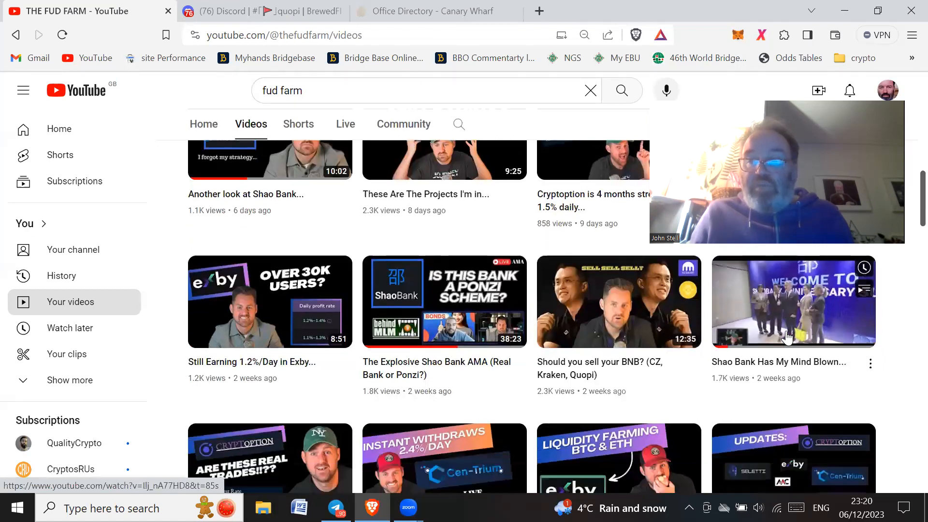
scroll("down", 3)
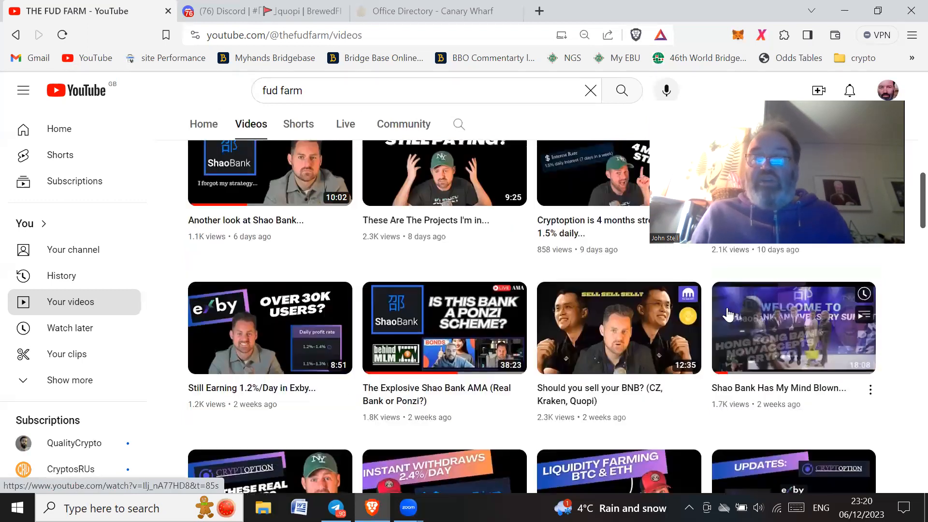
scroll("up", 3)
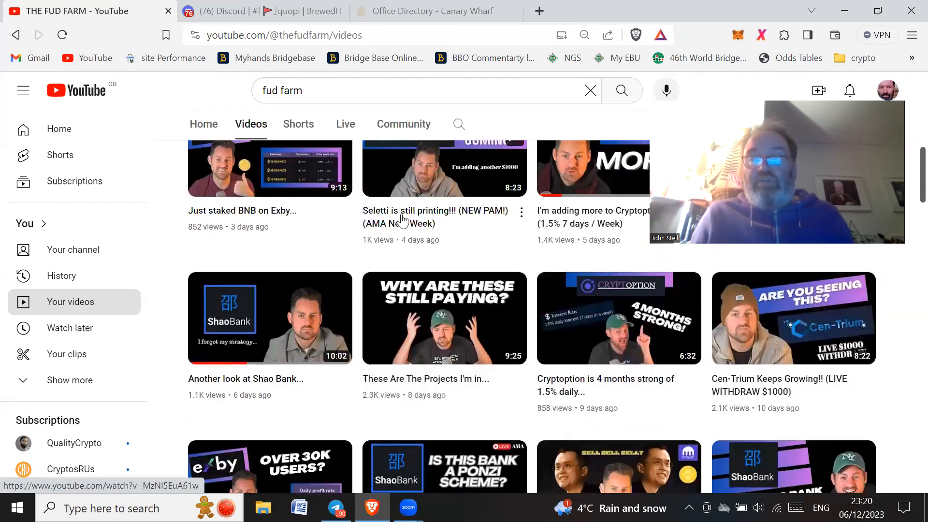
scroll("down", 3)
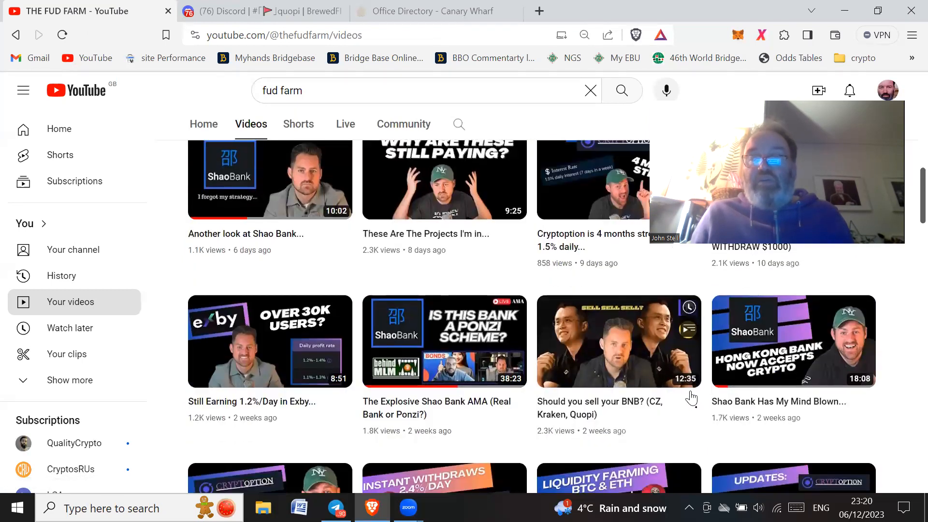
scroll("down", 3)
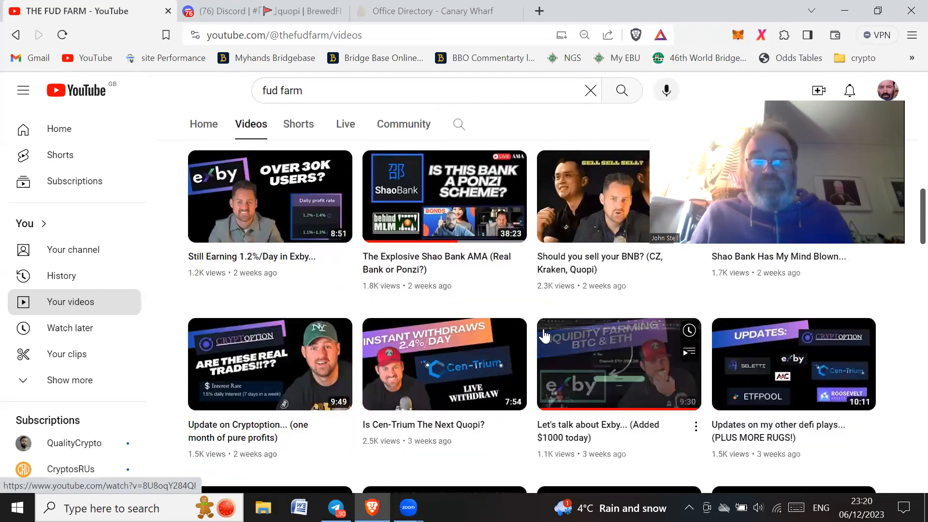
mouse_move(561, 389)
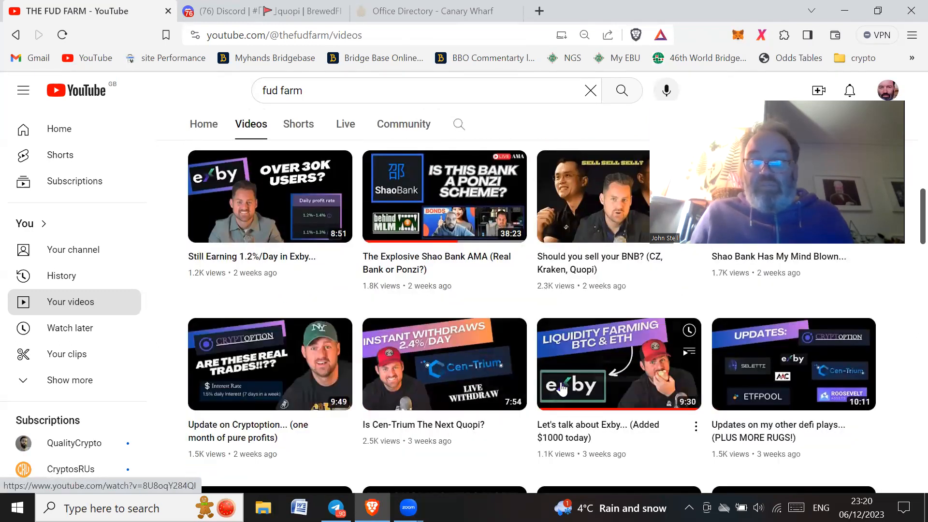
scroll("down", 3)
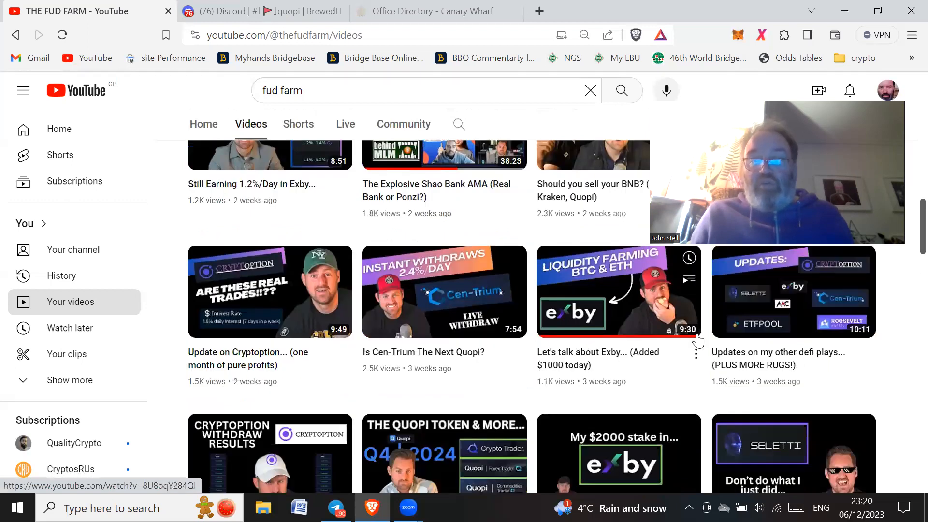
scroll("down", 3)
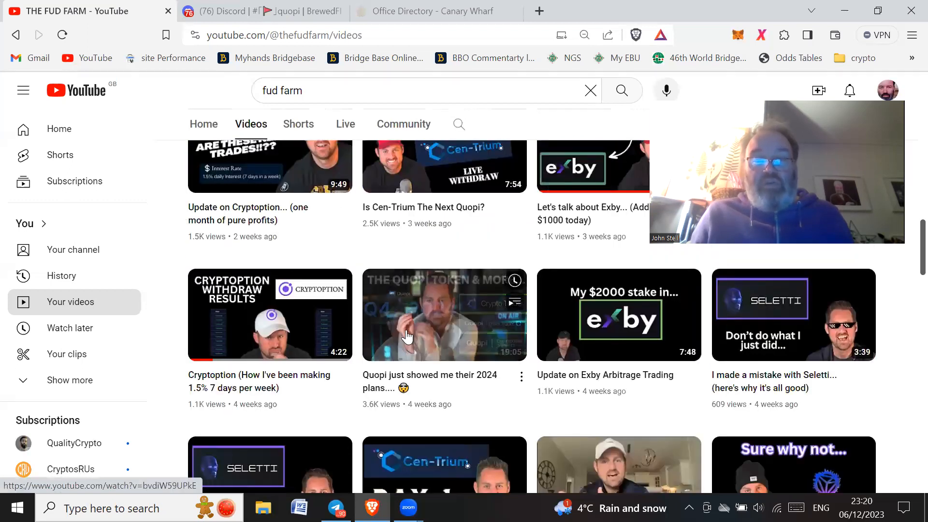
mouse_move(463, 326)
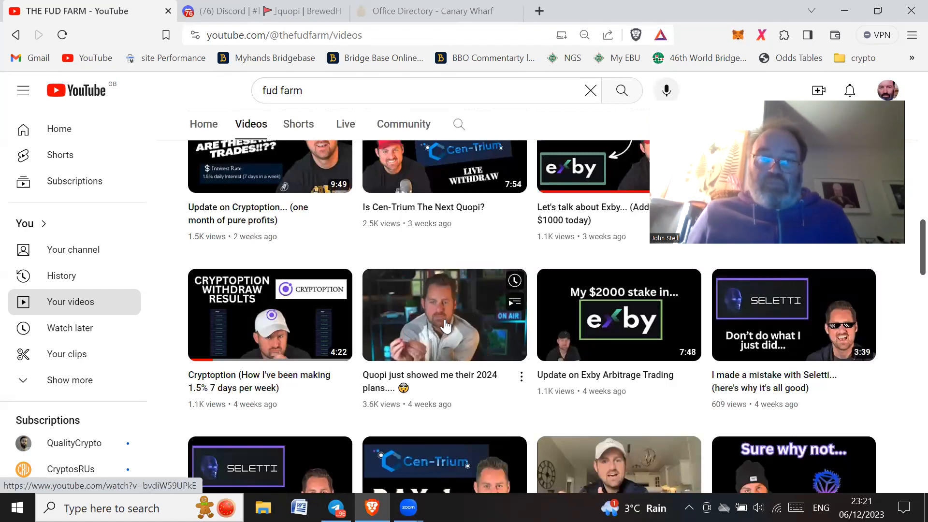
mouse_move(856, 284)
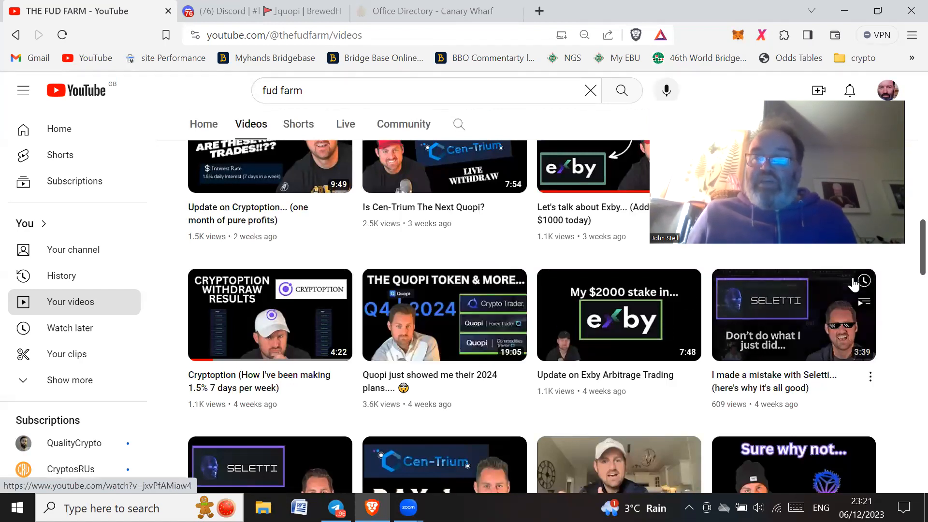
mouse_move(909, 261)
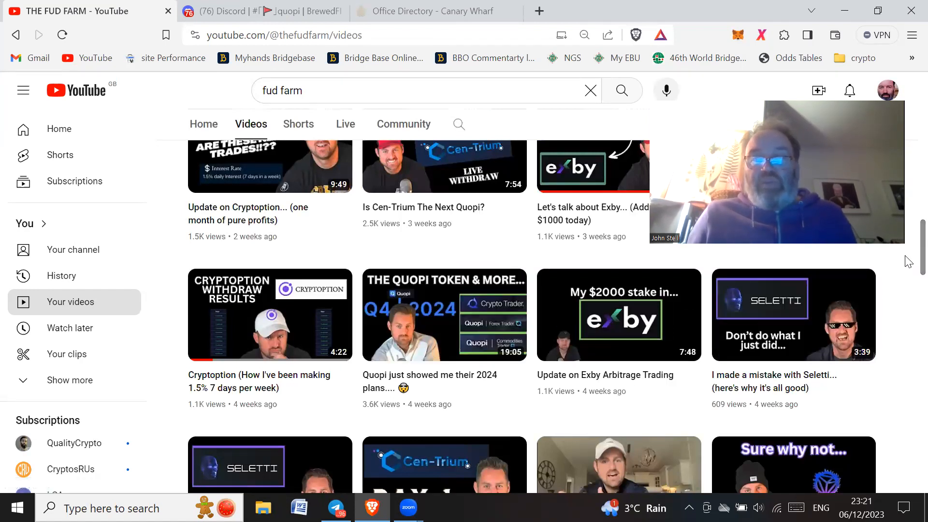
mouse_move(435, 190)
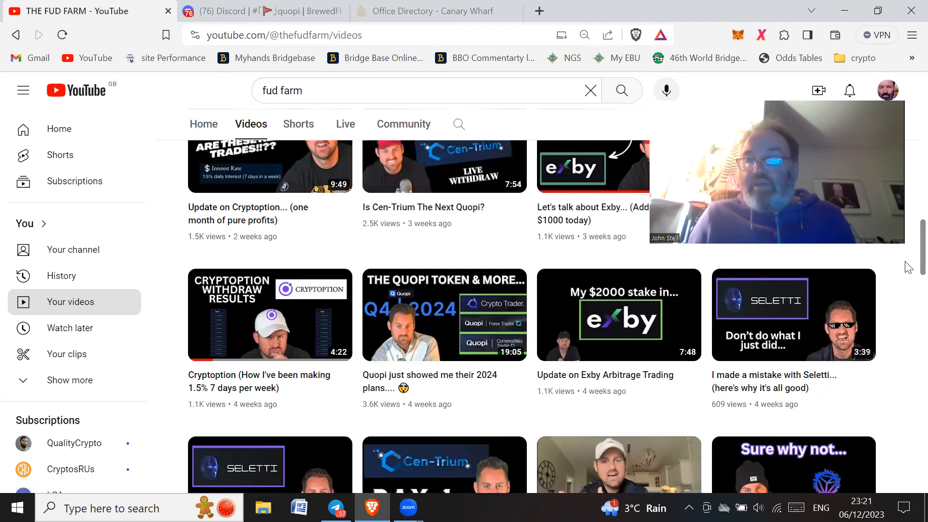
Step: Scroll back up to the recent row starting with 'Just staked BNB on Exby...'
scroll("up", 3)
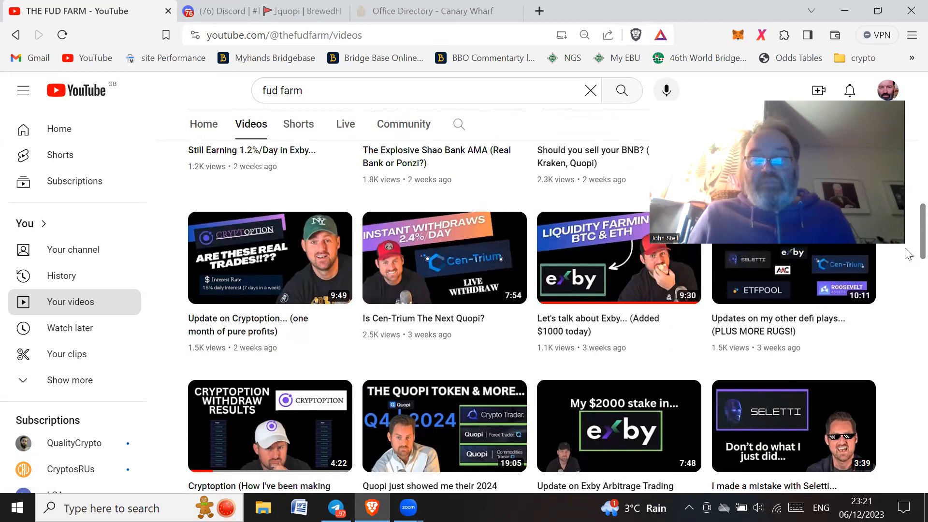
scroll("up", 3)
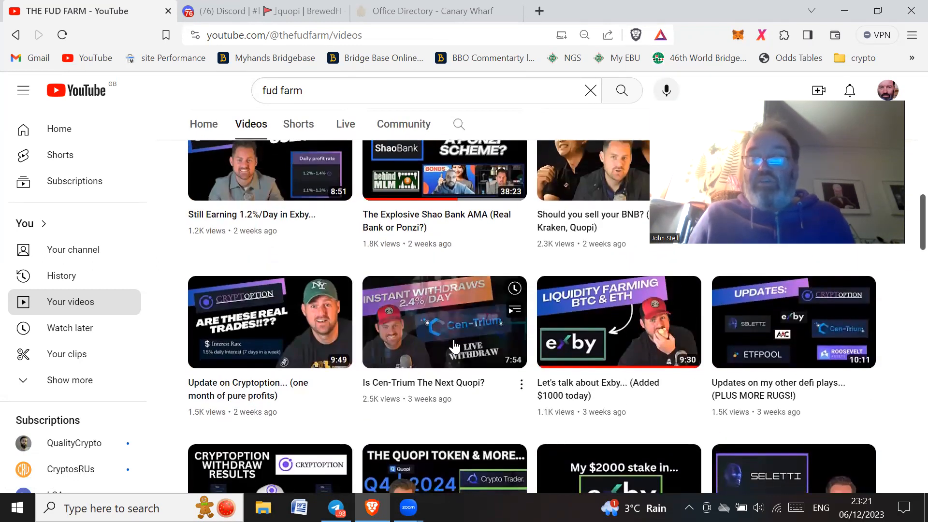
mouse_move(909, 241)
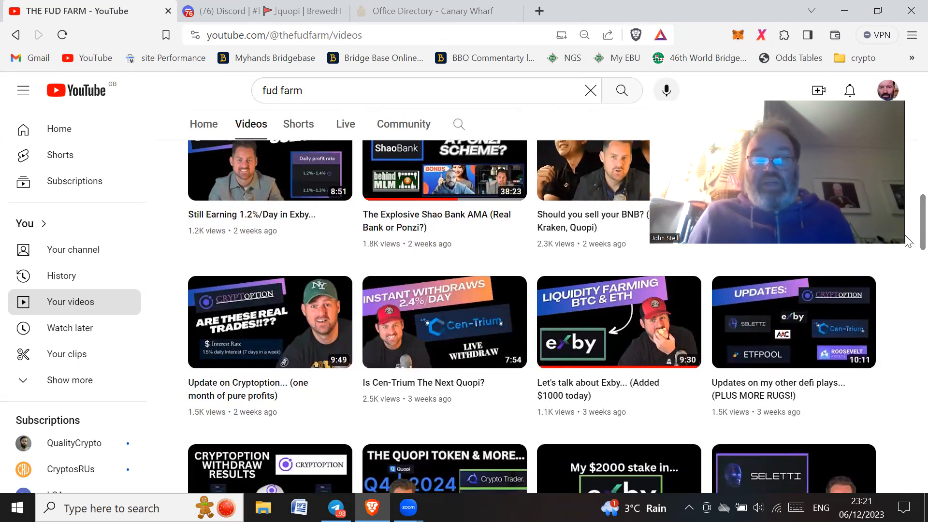
scroll("up", 3)
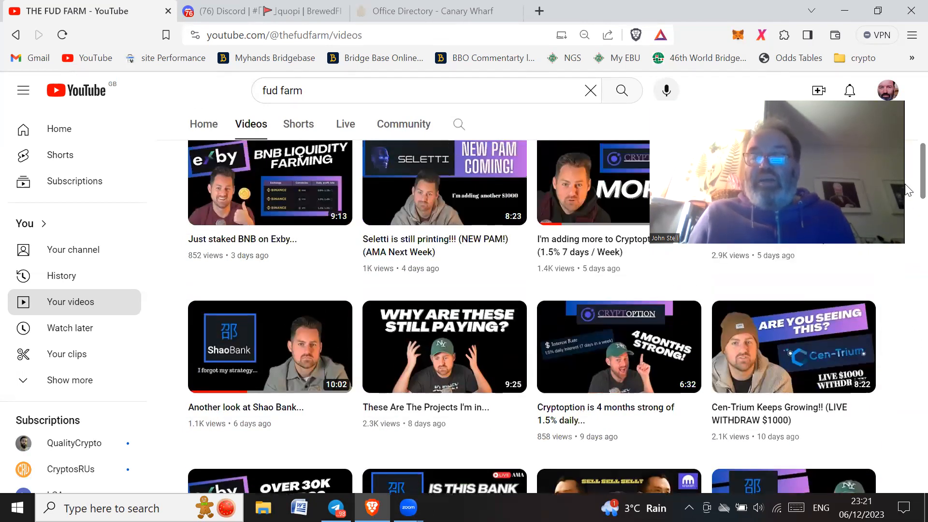
Step: Scroll to the channel header showing the banner, 18.3K subscribers and 275 videos
scroll("up", 3)
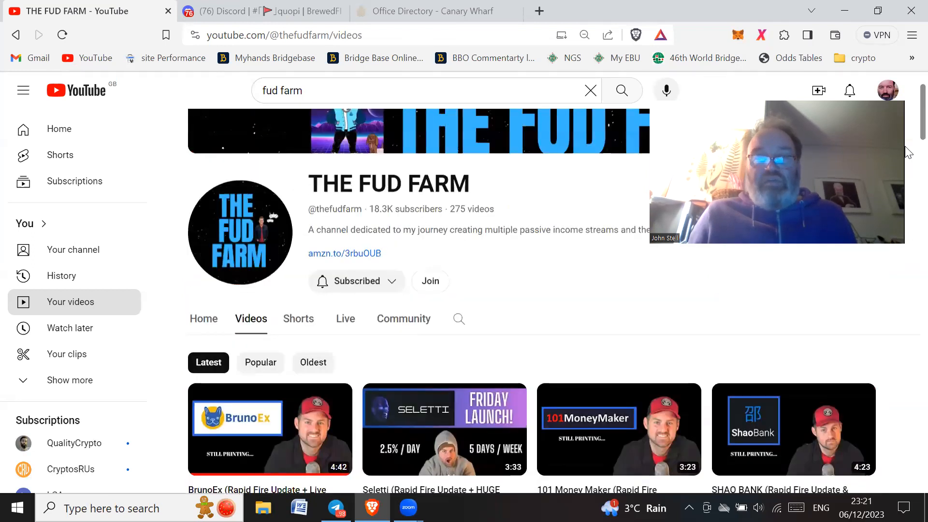
scroll("up", 3)
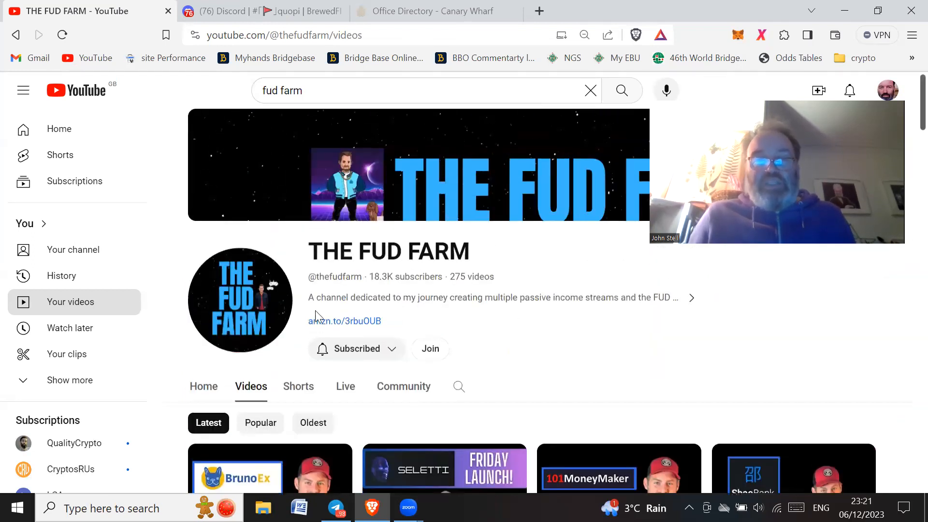
mouse_move(432, 306)
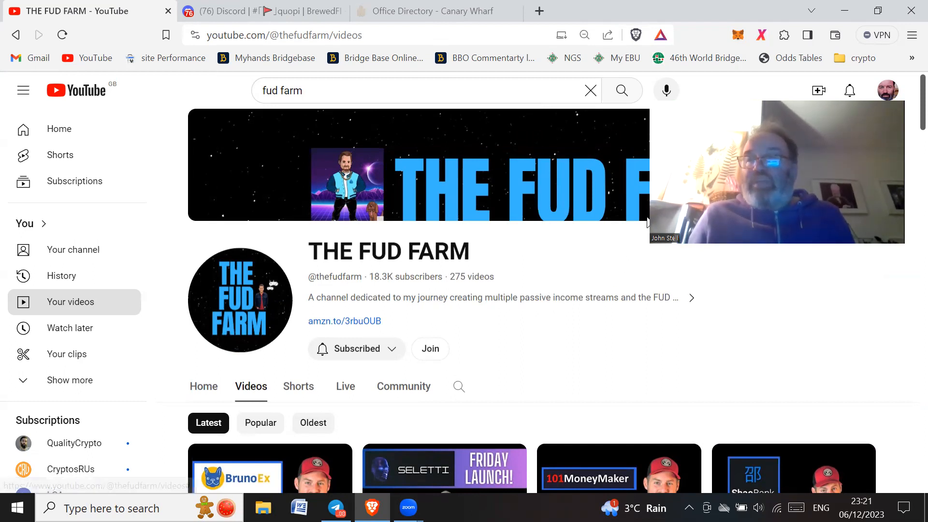
mouse_move(909, 103)
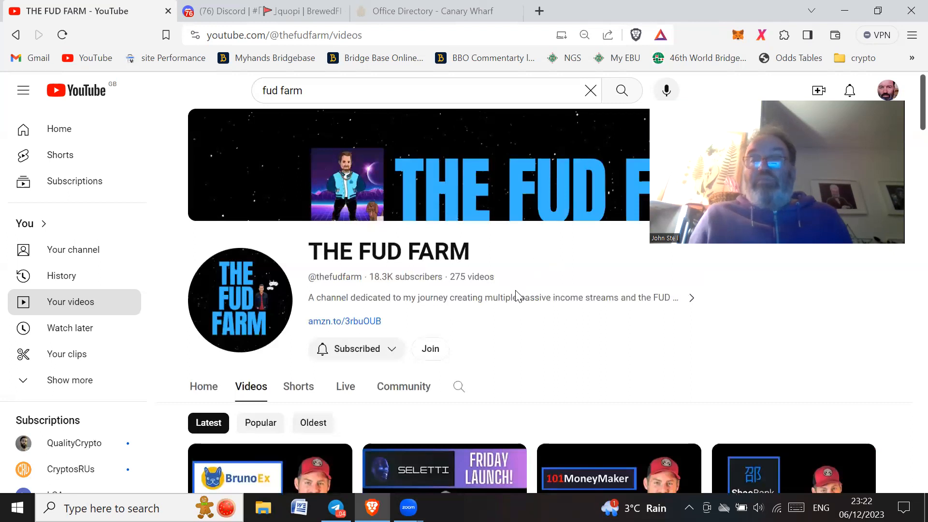
mouse_move(531, 340)
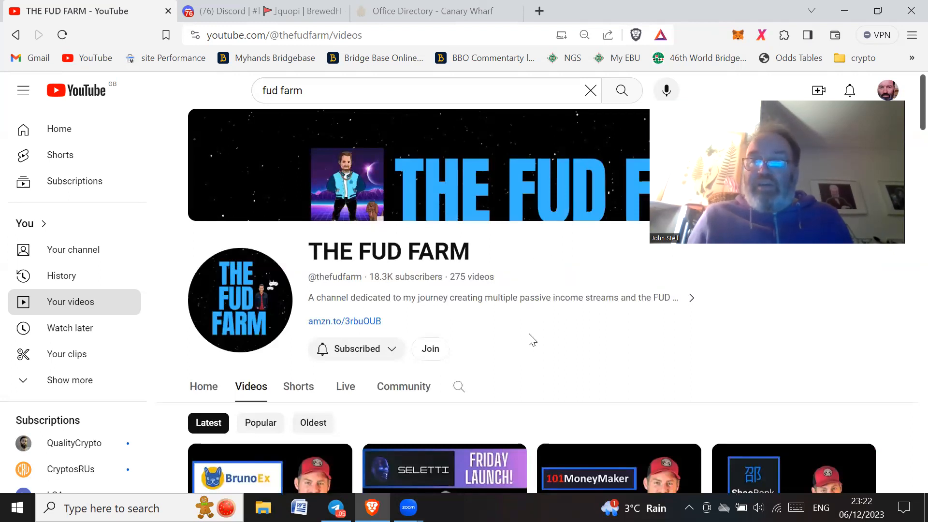
mouse_move(909, 100)
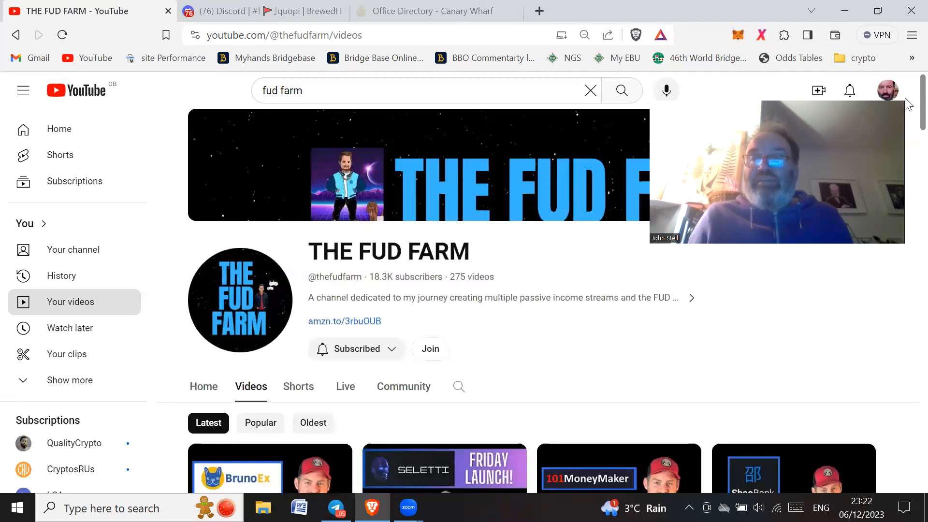
mouse_move(910, 144)
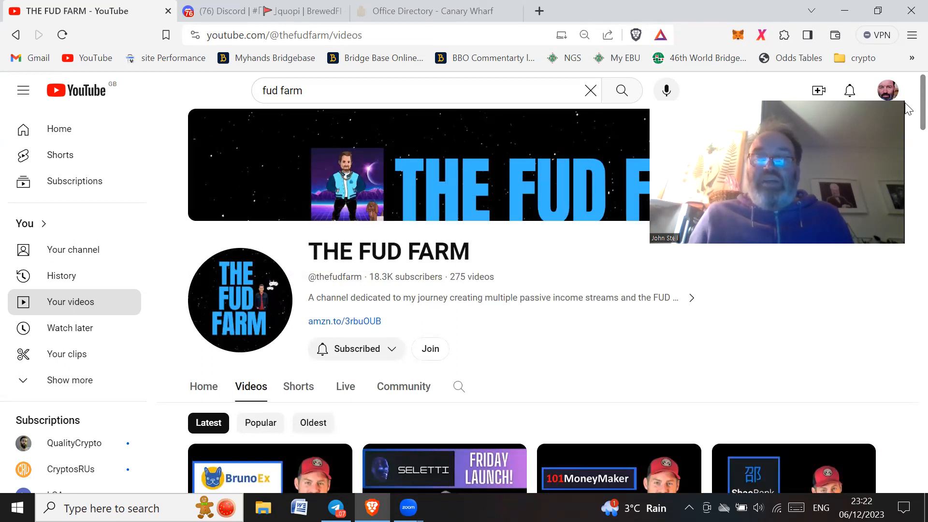
scroll("down", 3)
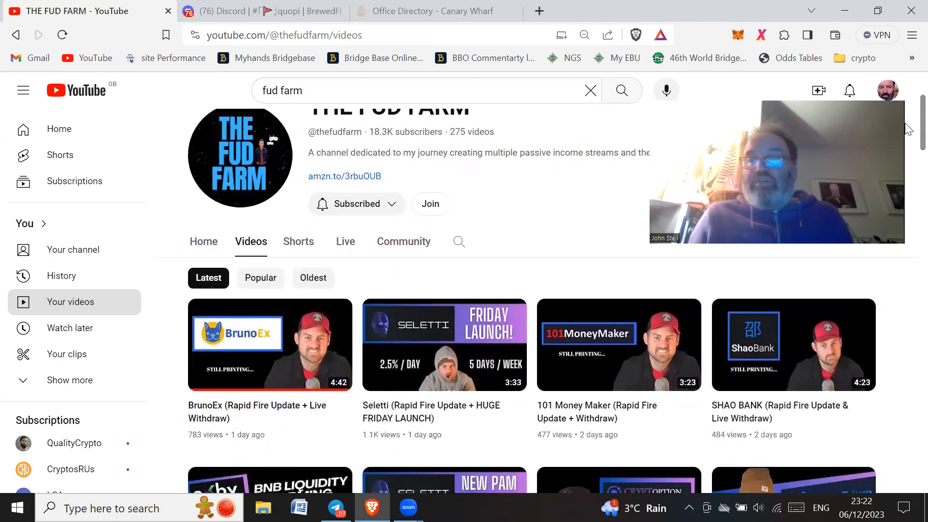
scroll("up", 3)
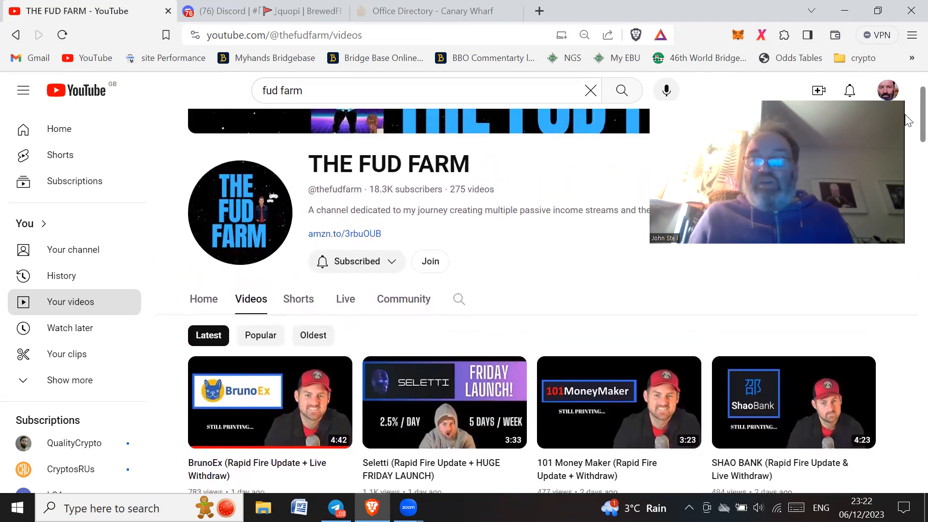
scroll("up", 3)
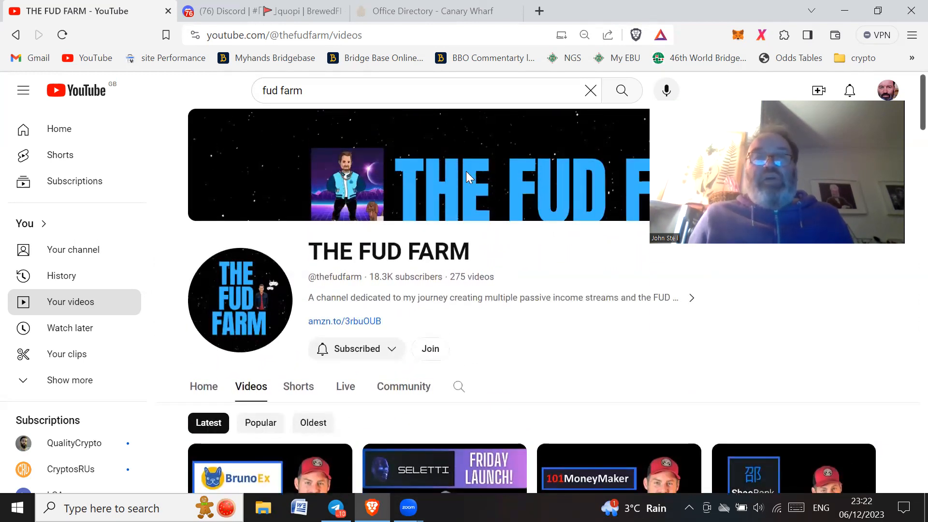
mouse_move(636, 190)
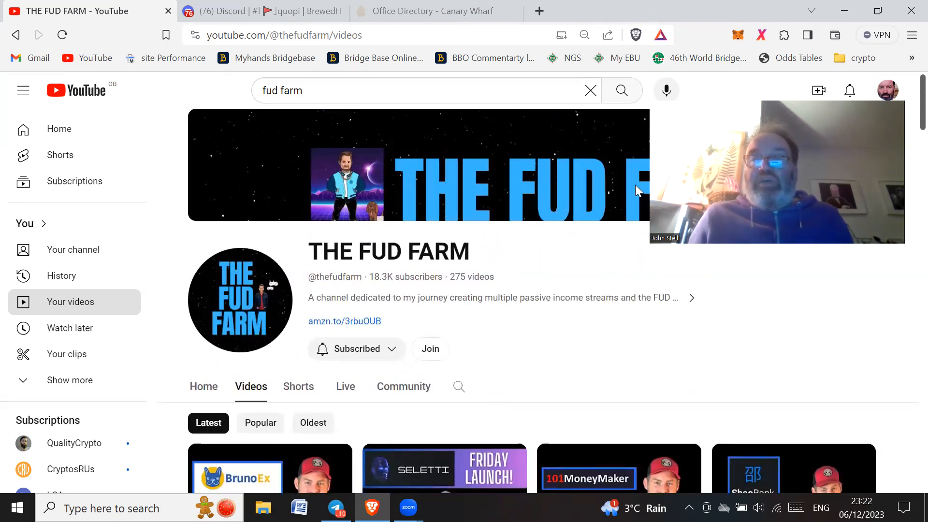